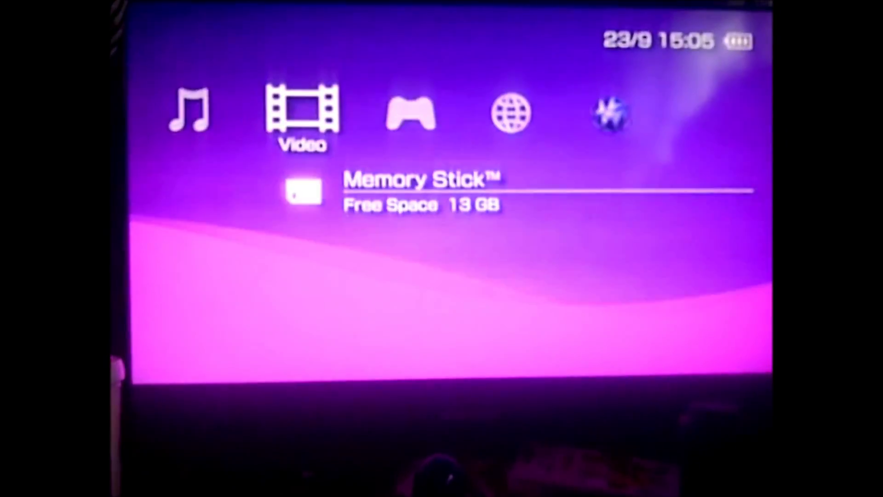
Move right from Video to the Game category to show the UMD and game entries.
key(Right)
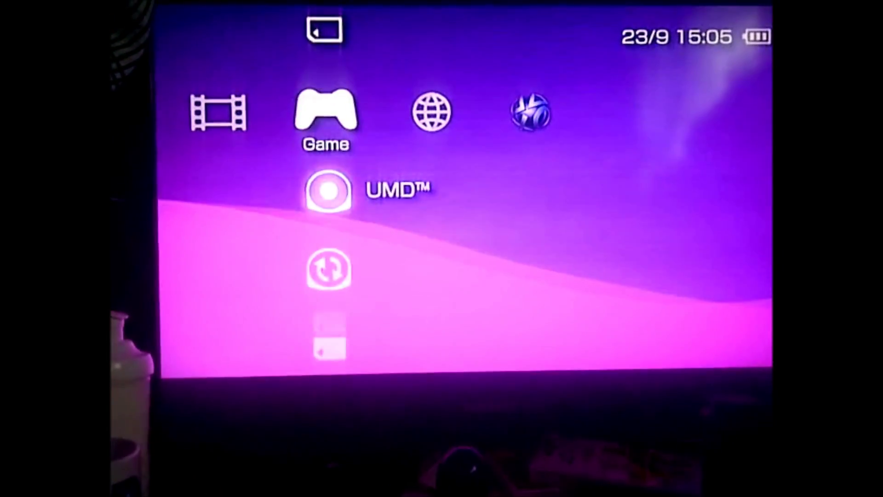